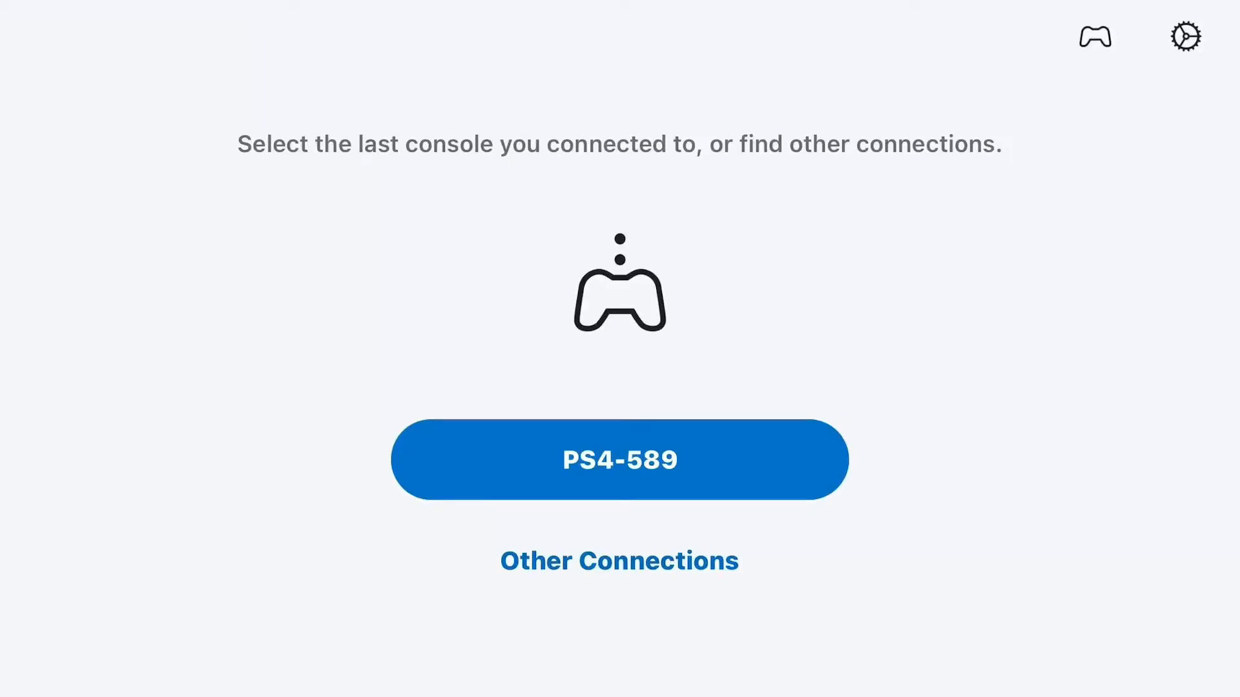
Step: Attempt connecting to PS4-589, dismiss the 'Can't find the Wi-Fi network' alert, and search Other Connections nearby
{"action": "left_click", "coordinate": [618, 460]}
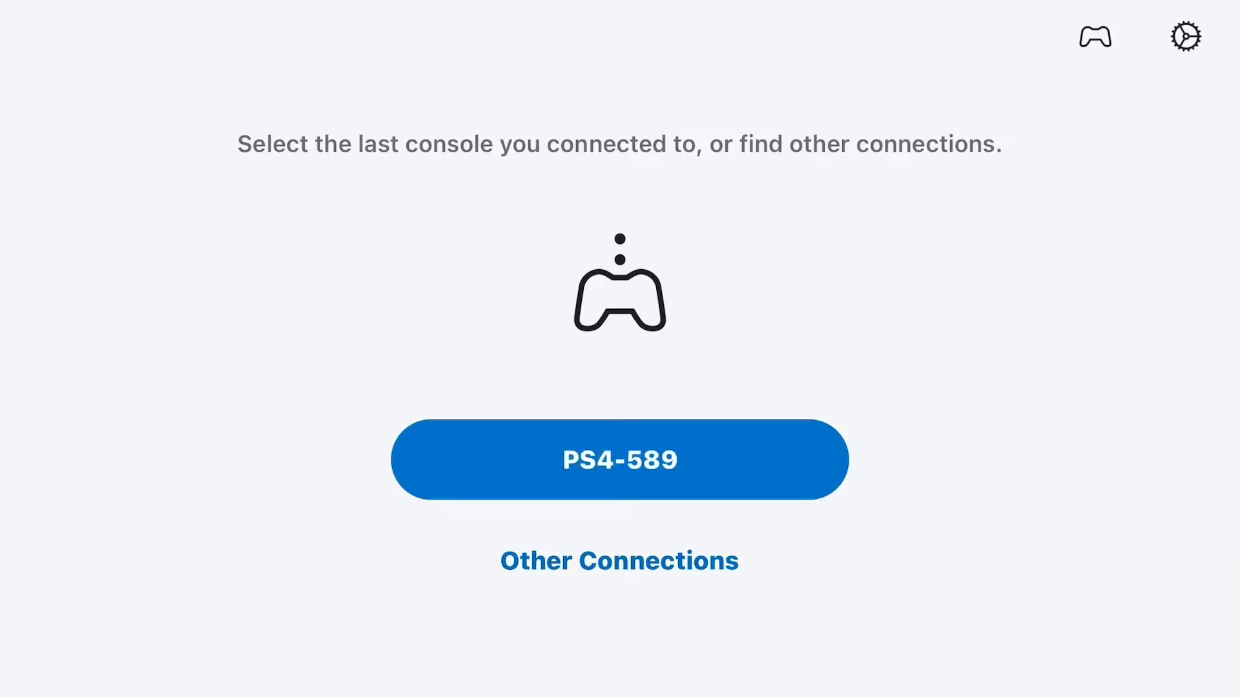
{"action": "left_click", "coordinate": [619, 460]}
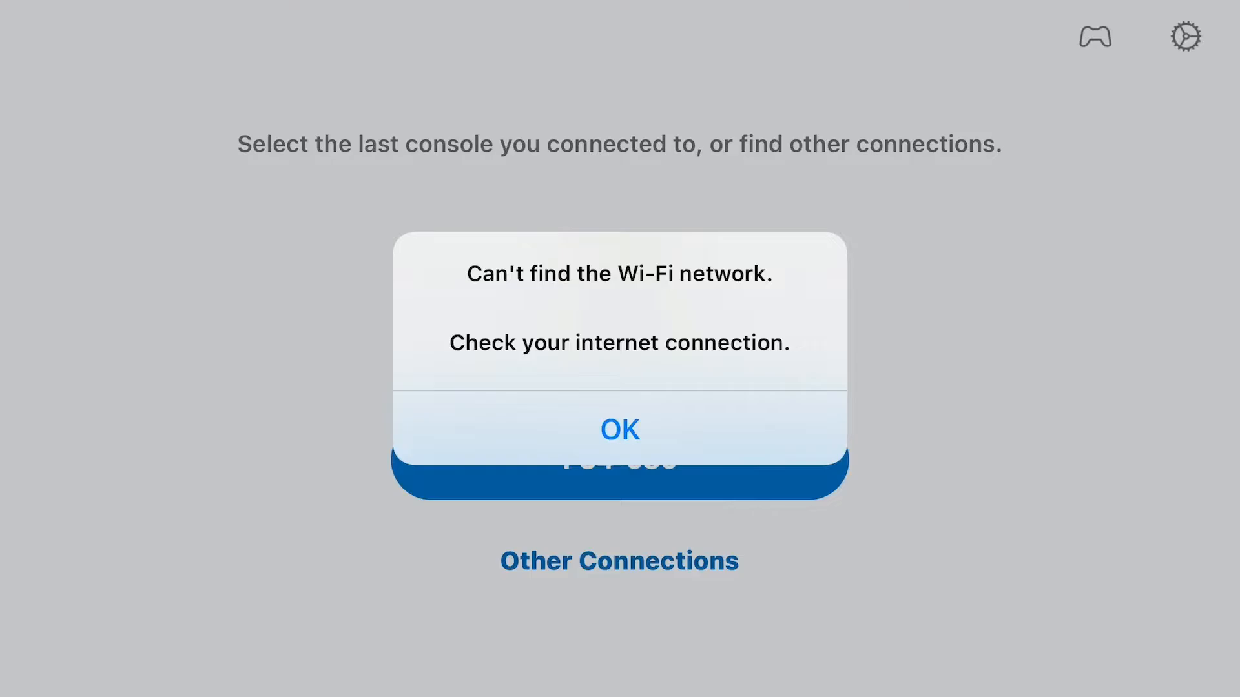
{"action": "left_click", "coordinate": [618, 429]}
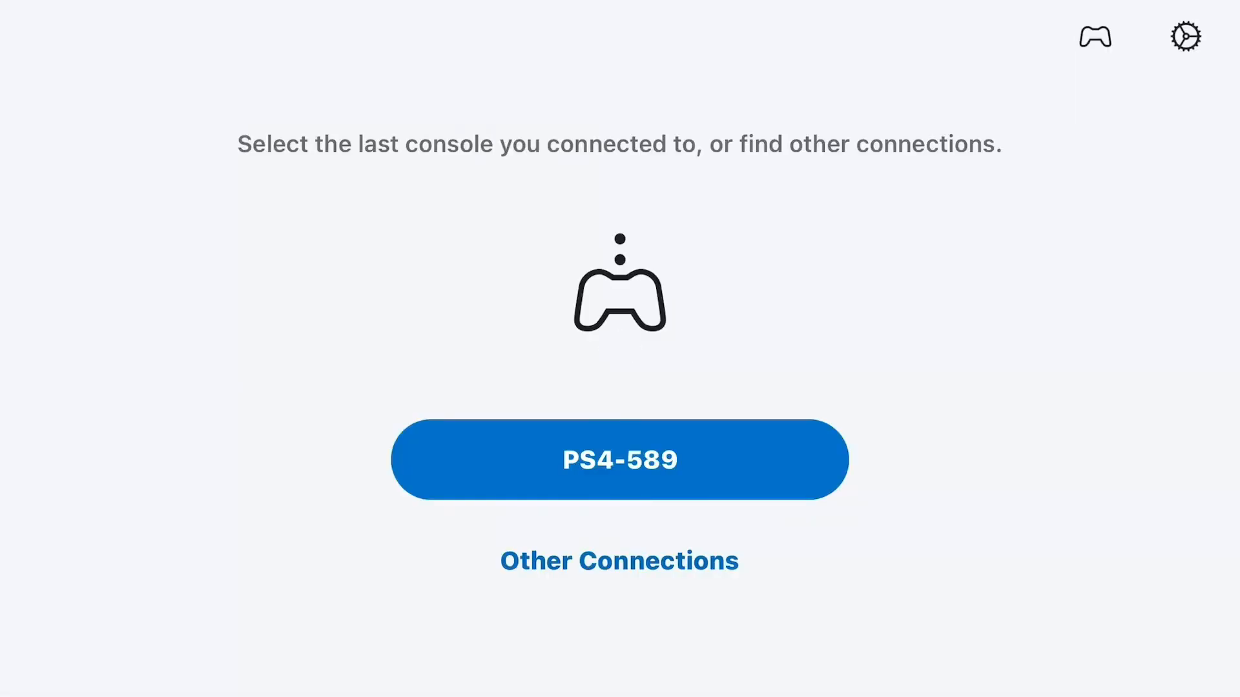
{"action": "left_click", "coordinate": [619, 560]}
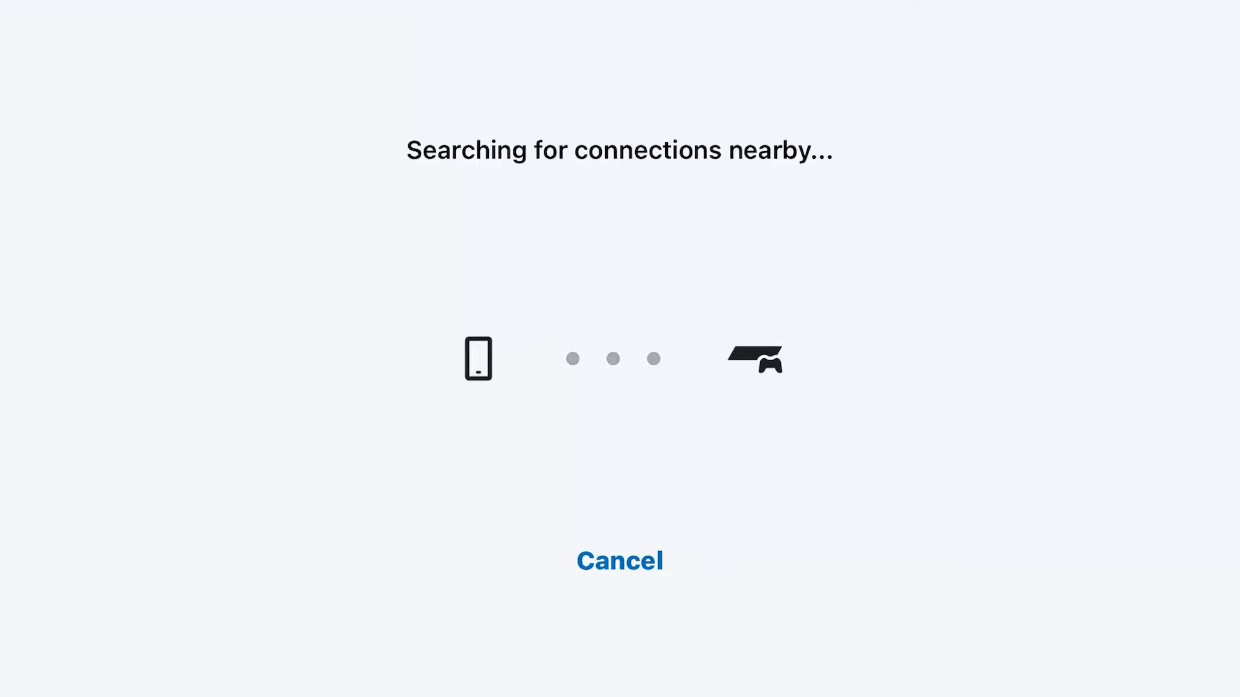